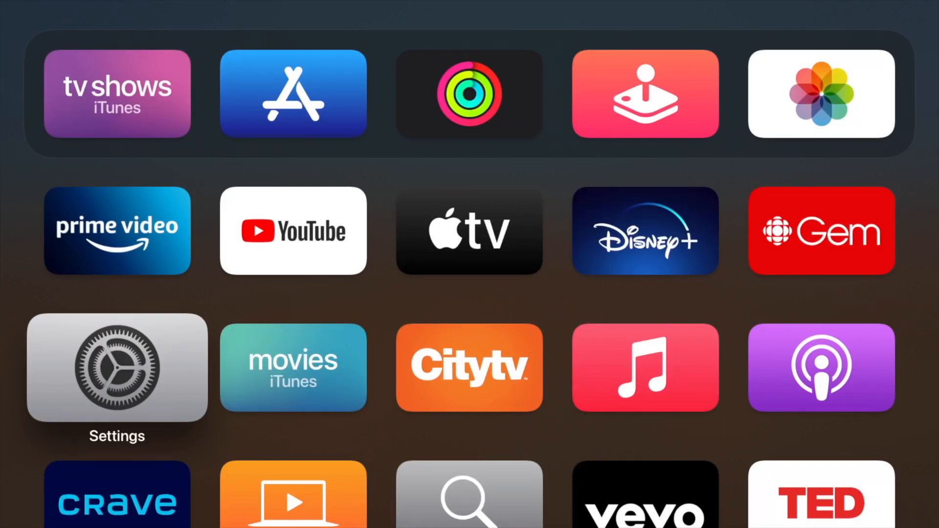
Open the Settings app from the Apple TV home screen.
left_click(117, 367)
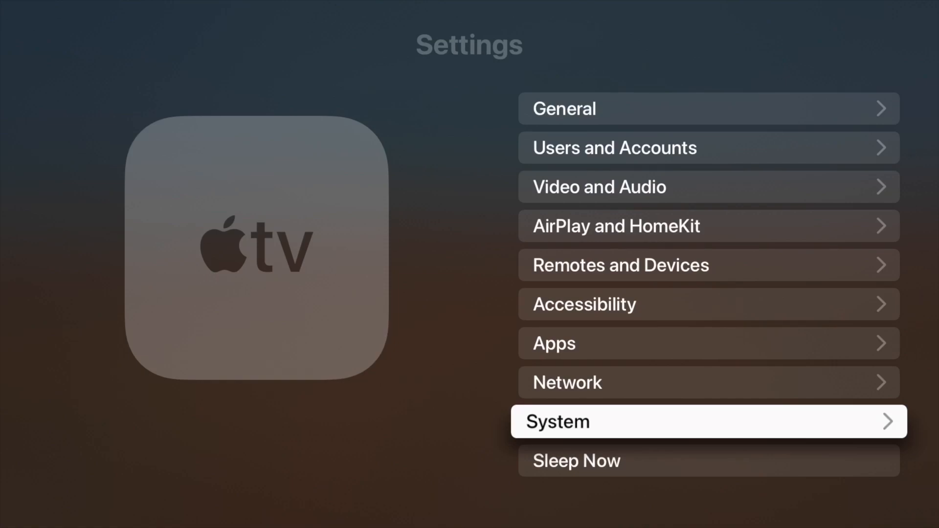
Go to System > Software Updates and start checking for a new tvOS version.
left_click(709, 421)
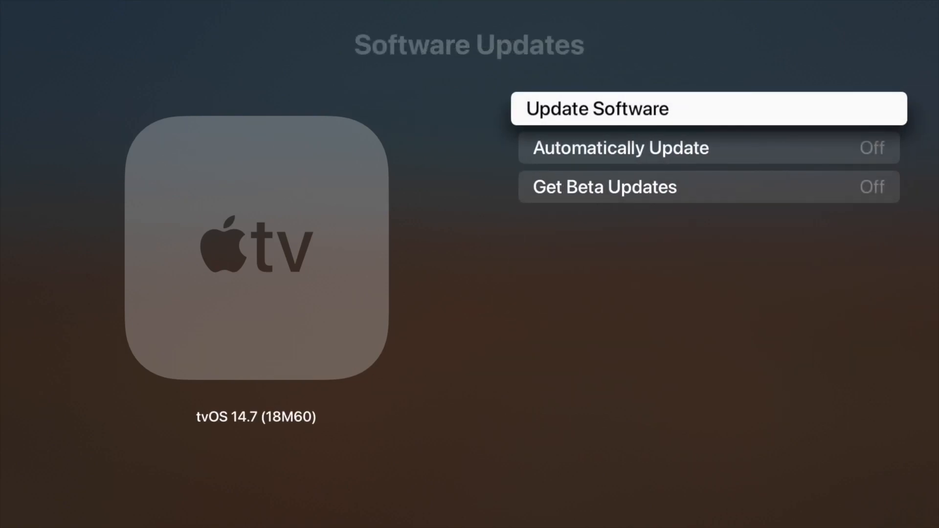
left_click(708, 109)
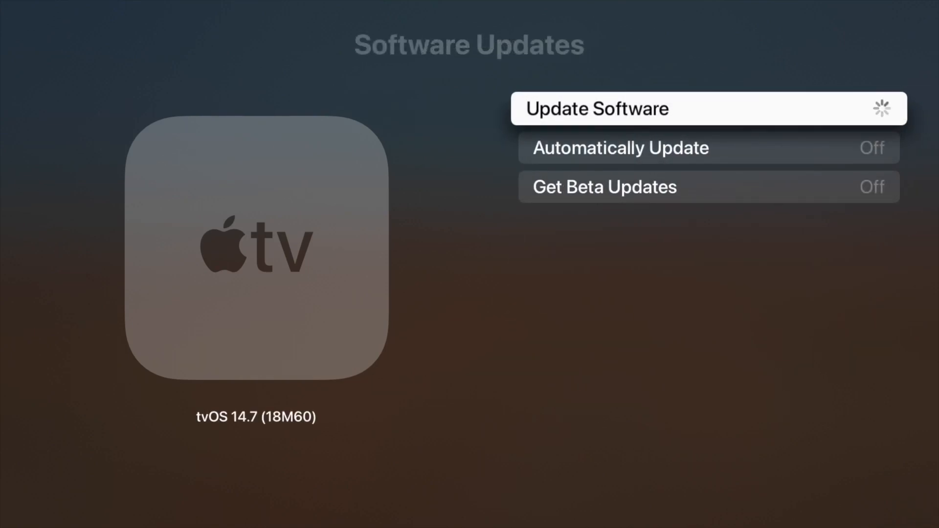
Confirm the update prompt, return briefly to the home screen, and reopen Settings.
left_click(709, 108)
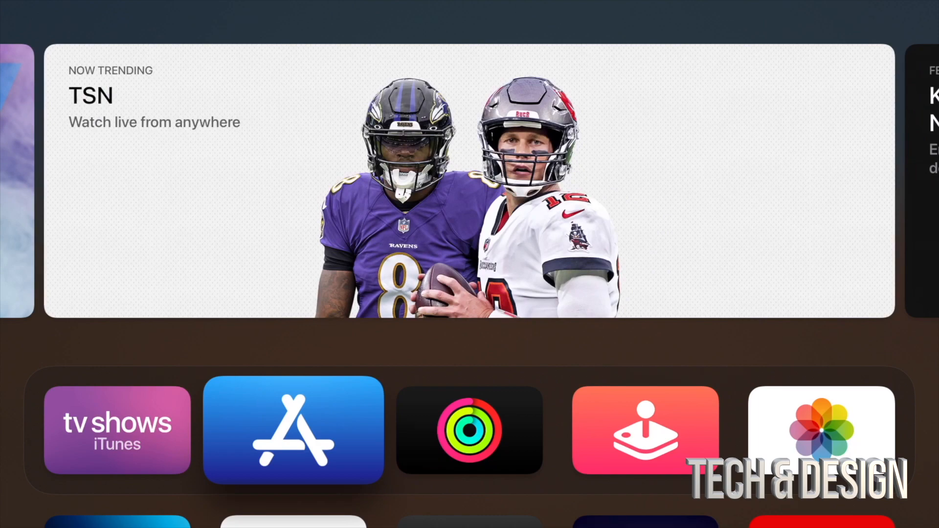
scroll("down", 3)
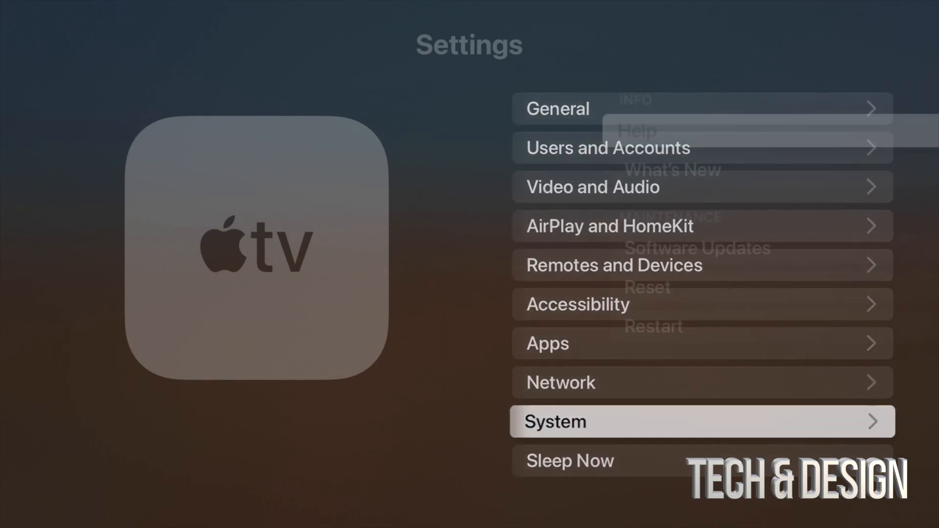
Rerun the update check under System to get the 'up to date' result.
left_click(702, 422)
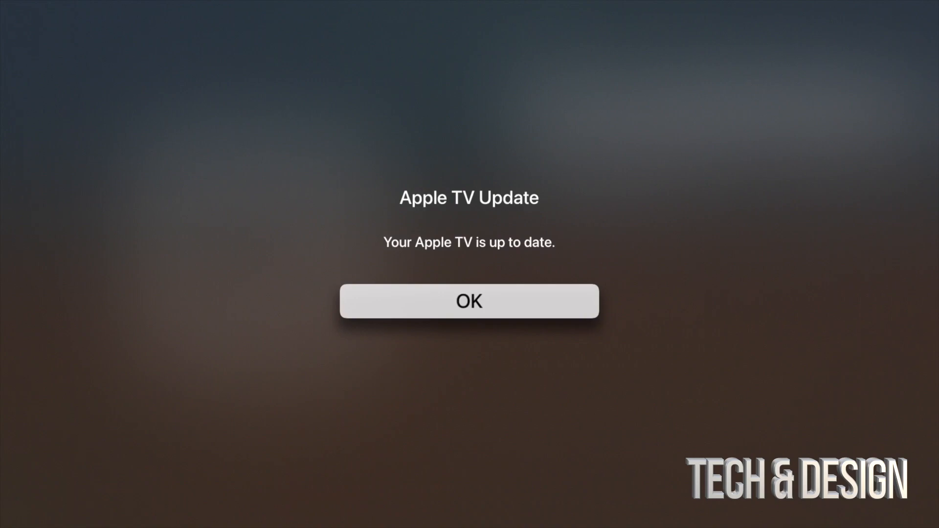
Dismiss the 'Apple TV is up to date' alert with OK and return to the home screen.
left_click(470, 302)
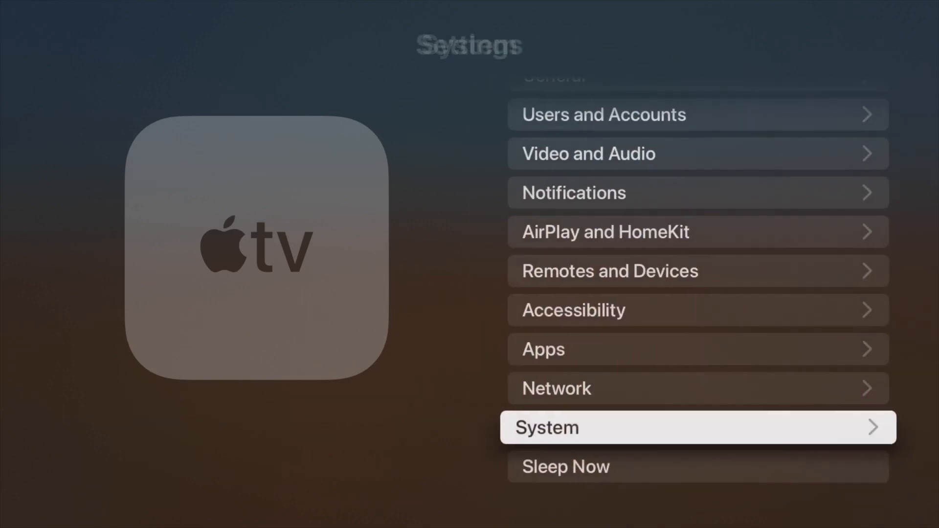
key("Menu")
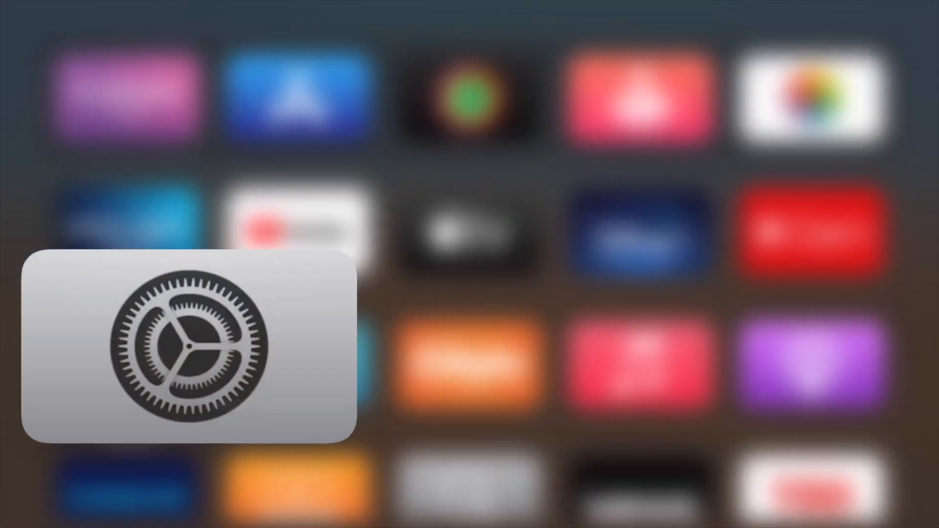